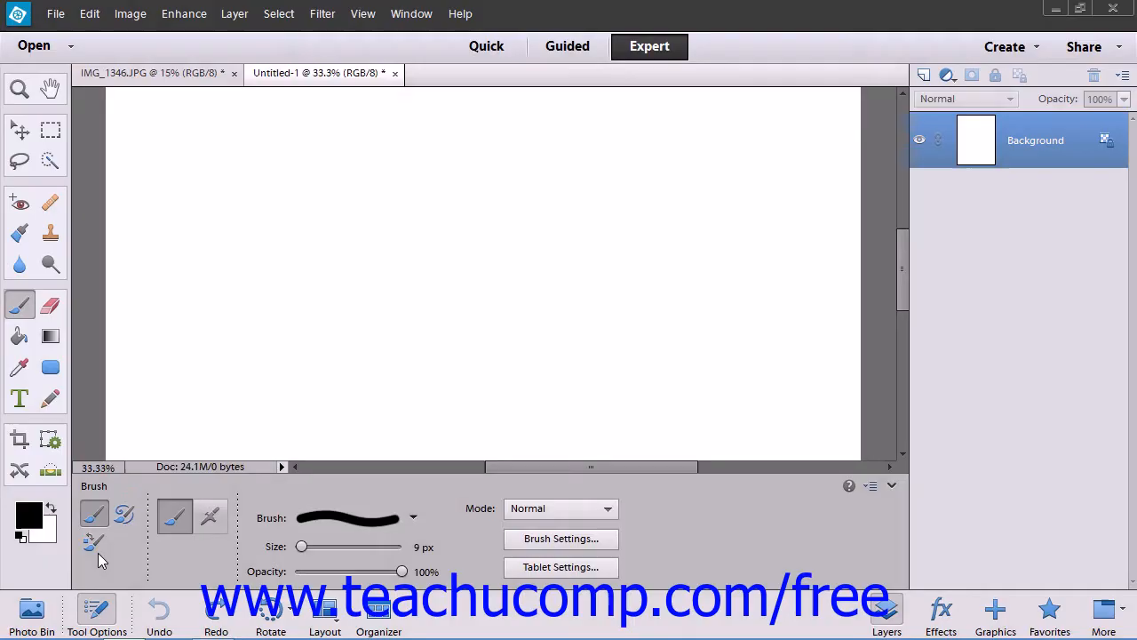
mouse_move(93, 542)
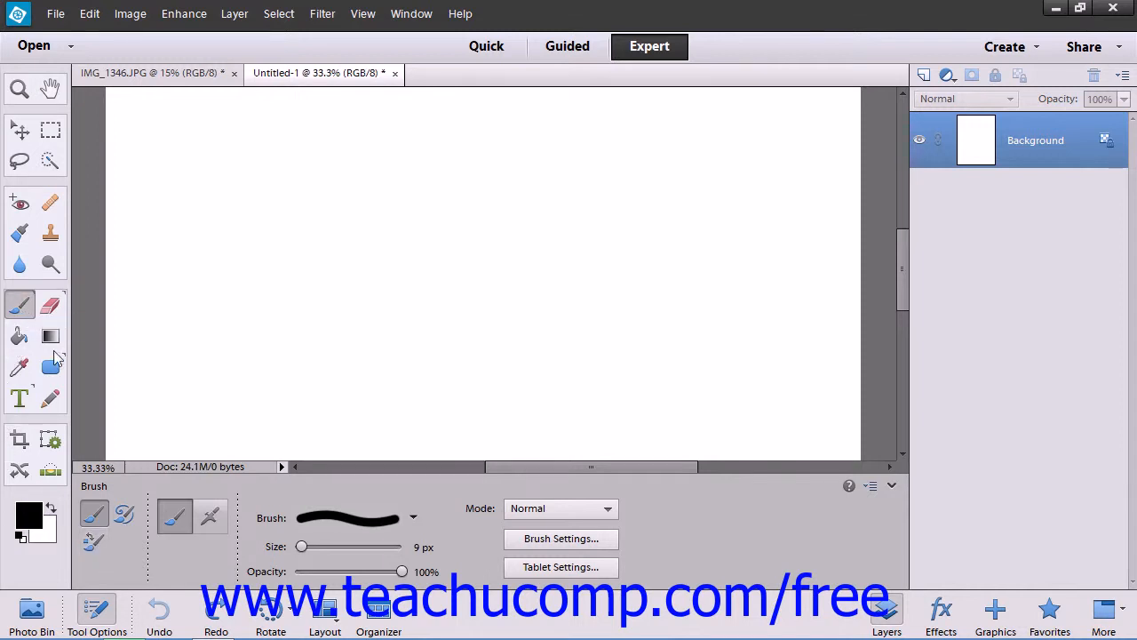
Try the Pencil, then return to the Brush and paint a curved stroke upper left.
left_click(51, 398)
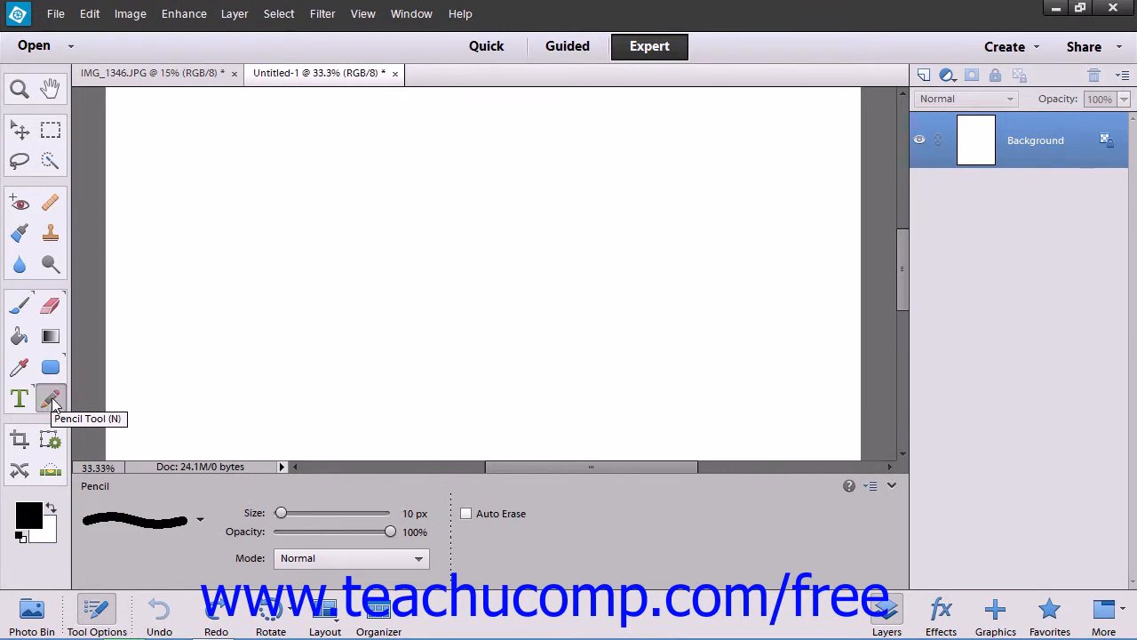
mouse_move(19, 305)
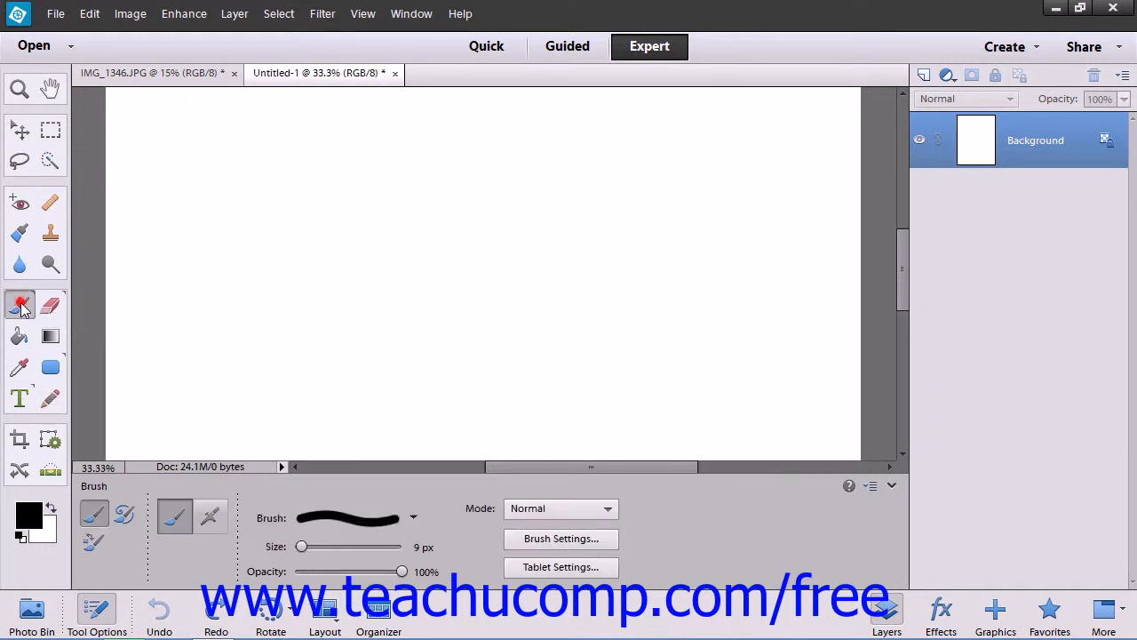
left_click(19, 304)
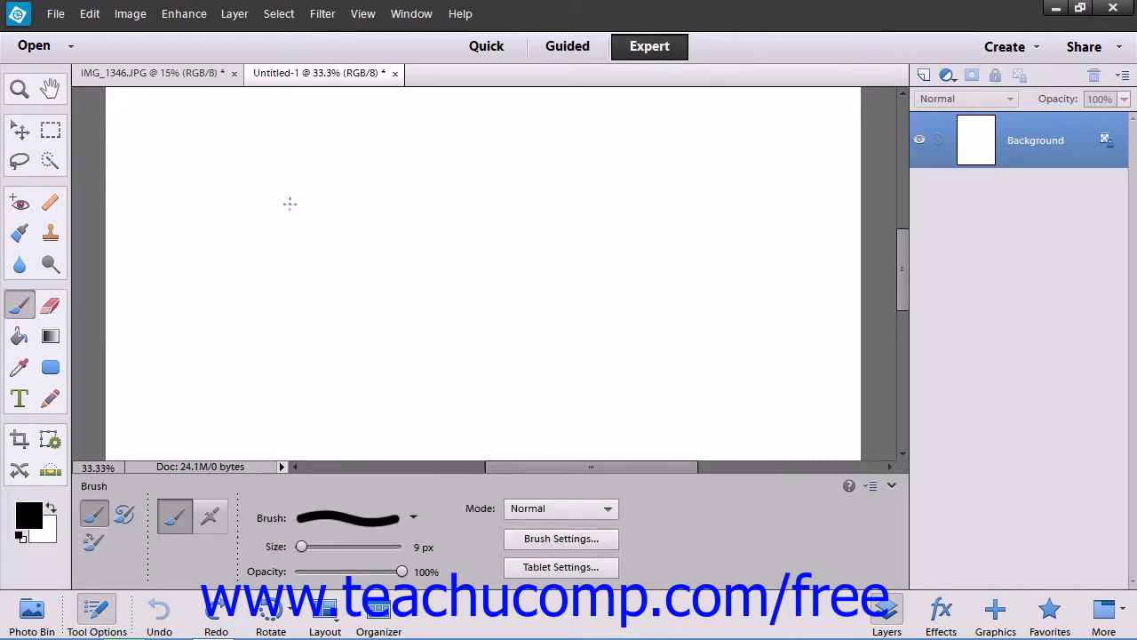
left_click_drag(284, 197, 342, 229)
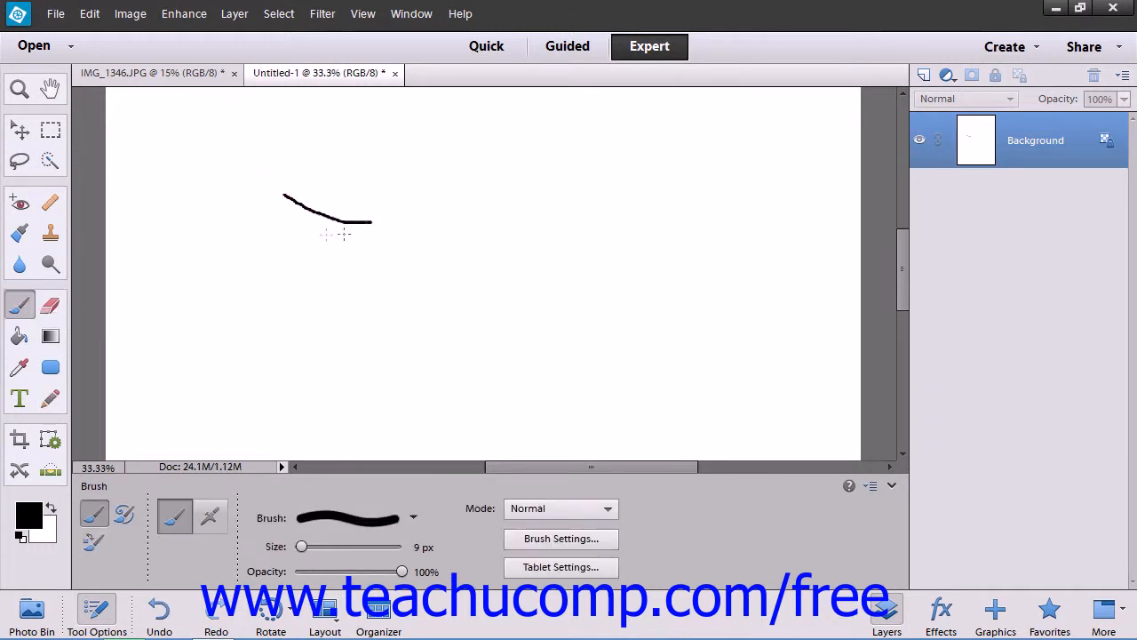
mouse_move(53, 398)
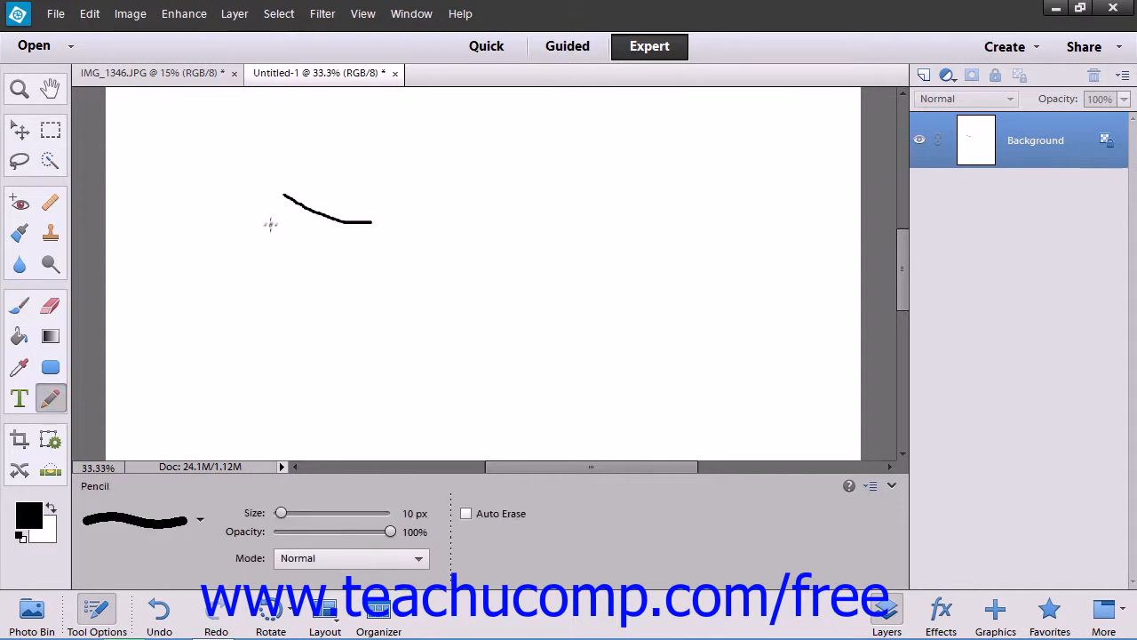
Draw a hard-edged pencil curve just below the first brush stroke.
left_click_drag(271, 225, 353, 258)
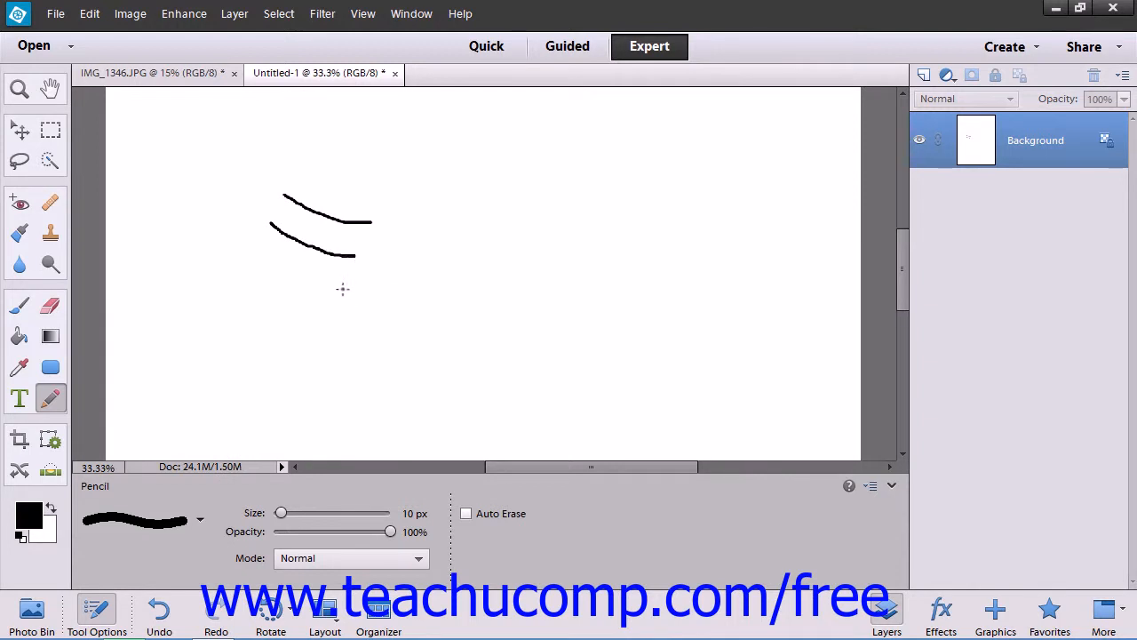
mouse_move(335, 291)
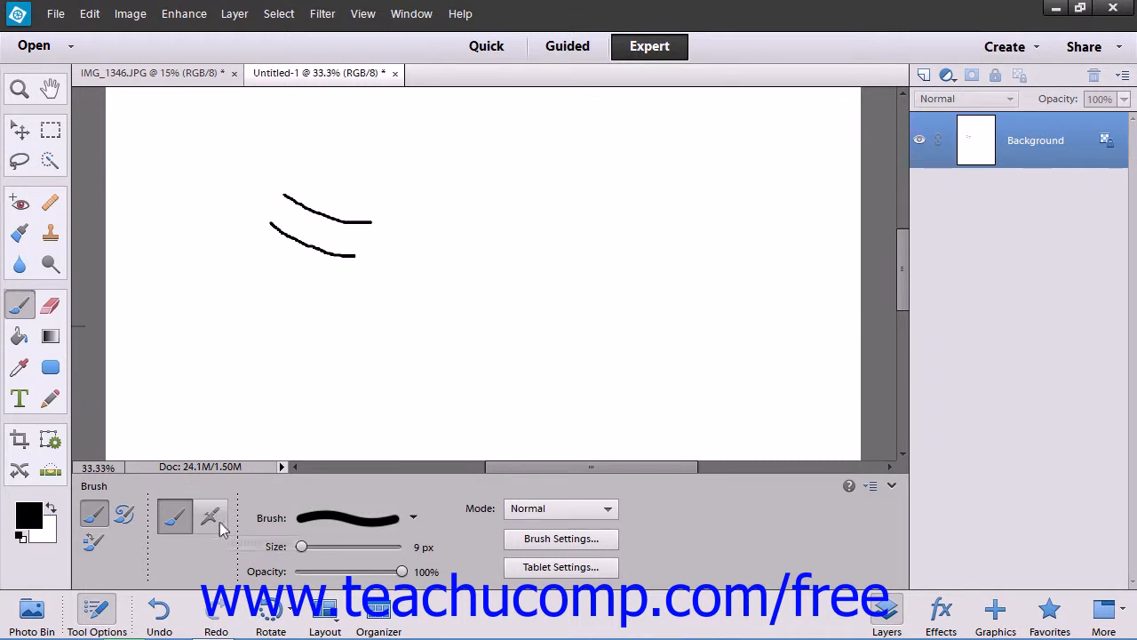
Enable Airbrush mode and paint a third curve above the existing strokes.
left_click(211, 516)
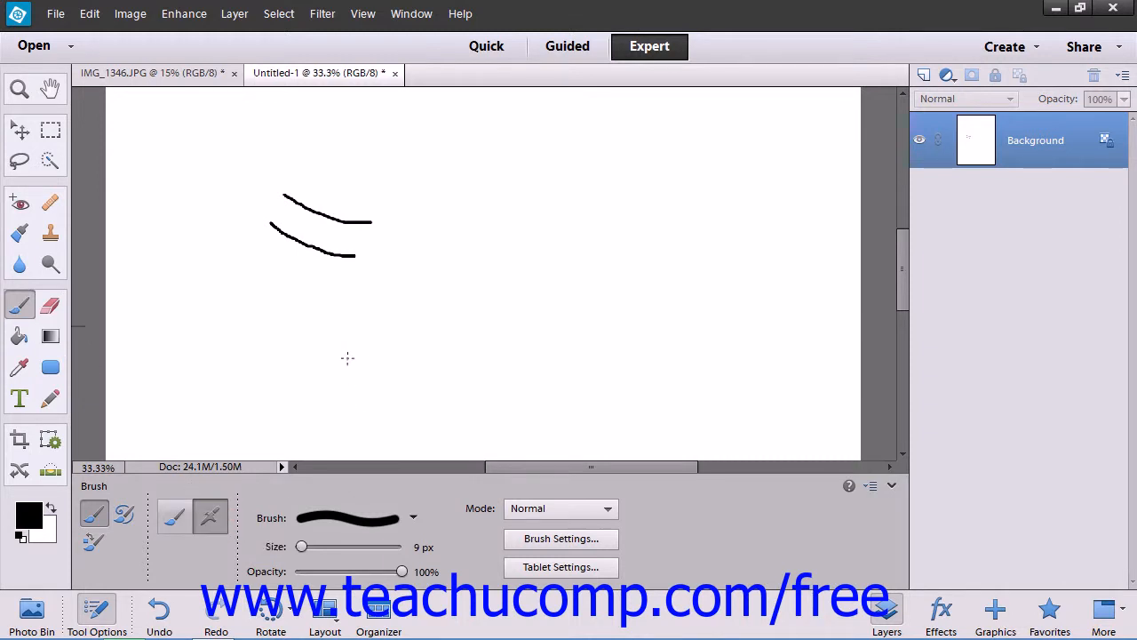
mouse_move(319, 160)
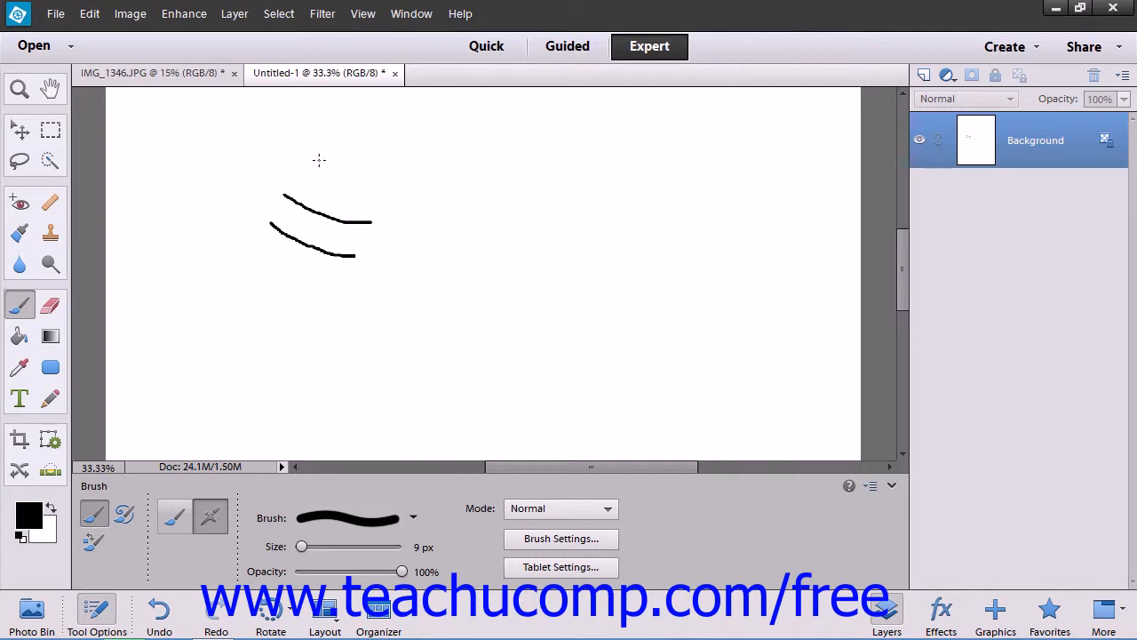
left_click_drag(318, 160, 418, 197)
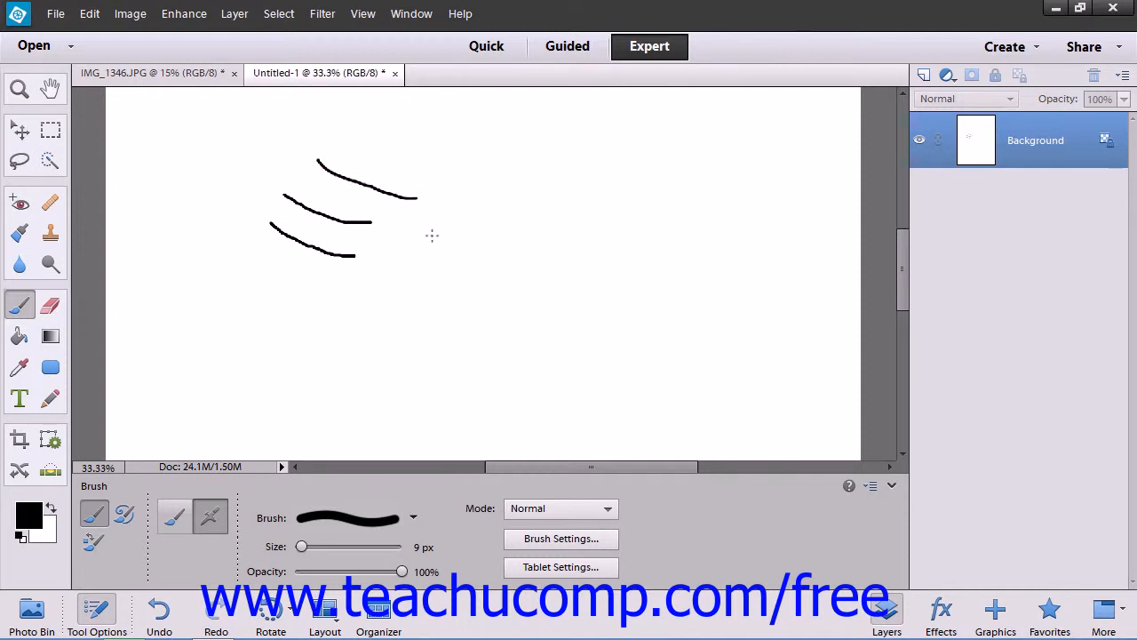
mouse_move(419, 230)
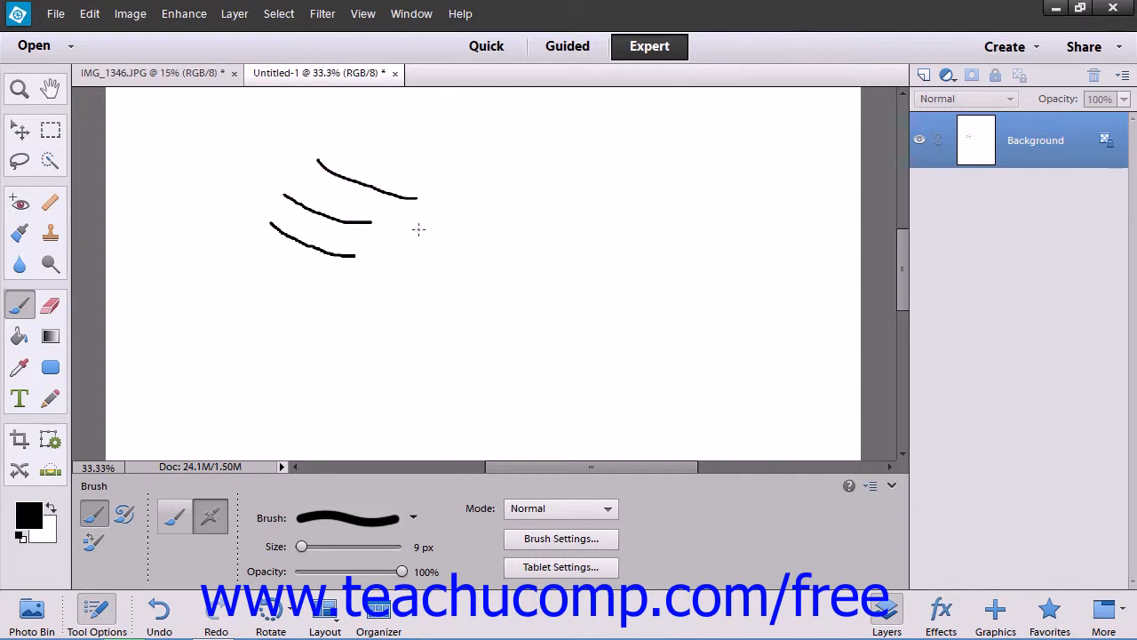
mouse_move(398, 231)
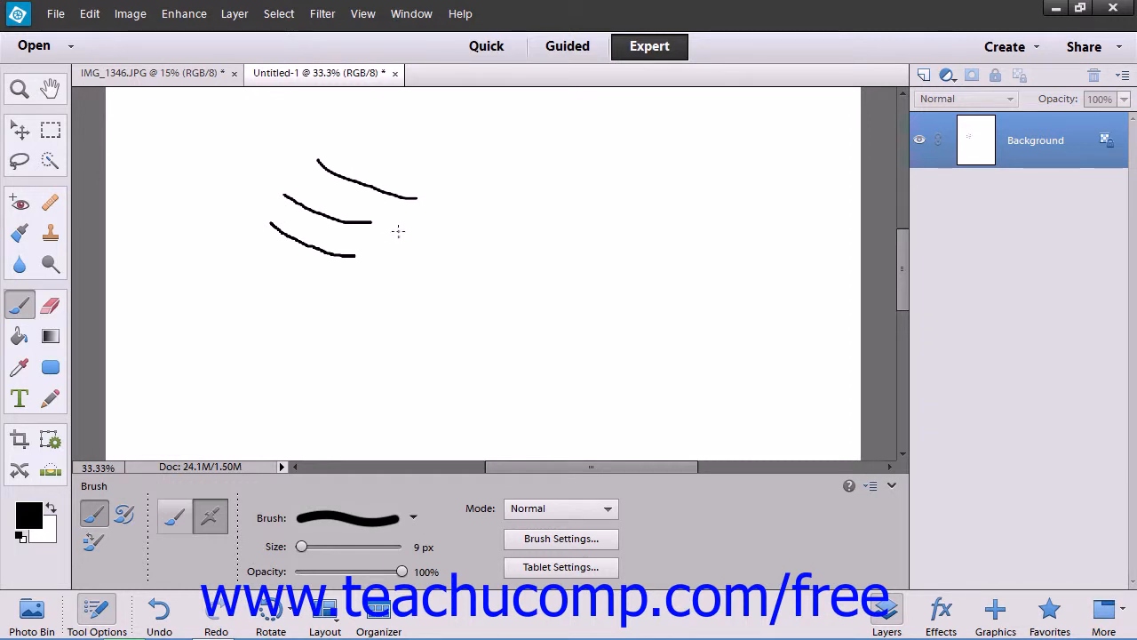
mouse_move(391, 235)
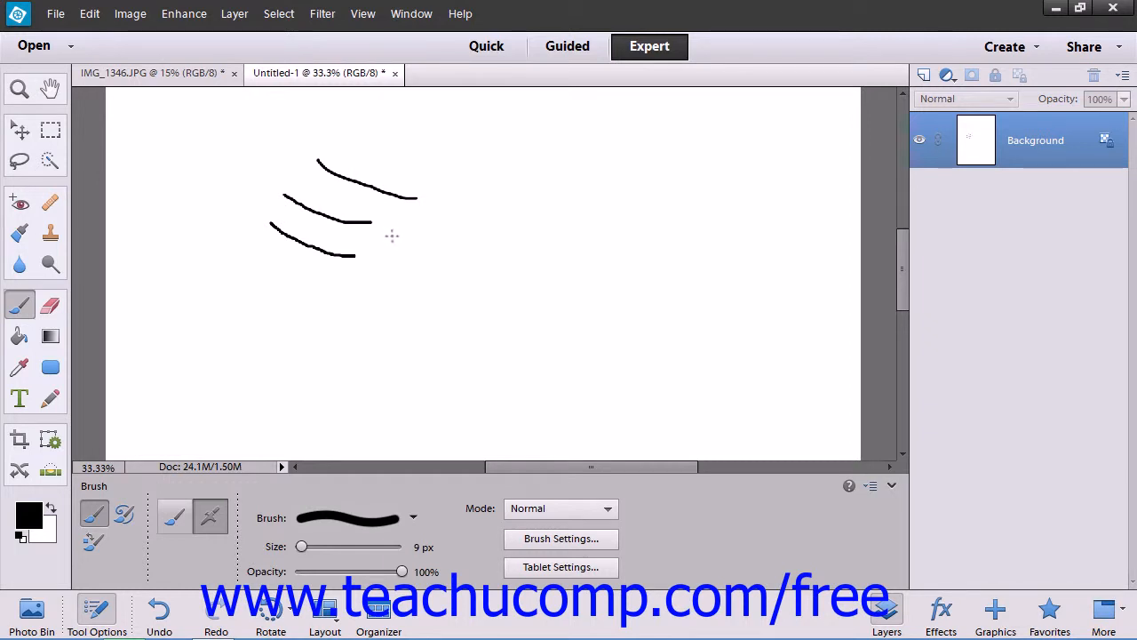